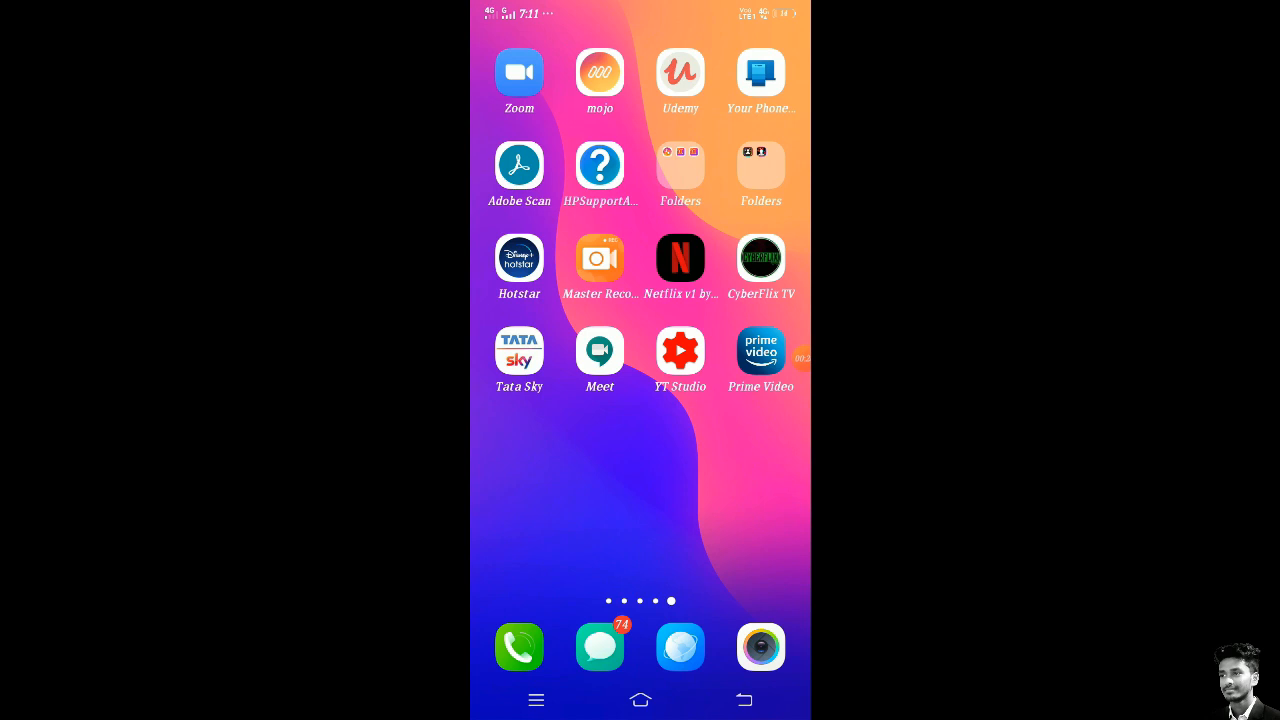
Swipe across the home screen pages toward the Notes app.
{"action": "scroll", "scroll_direction": "left", "scroll_amount": 3}
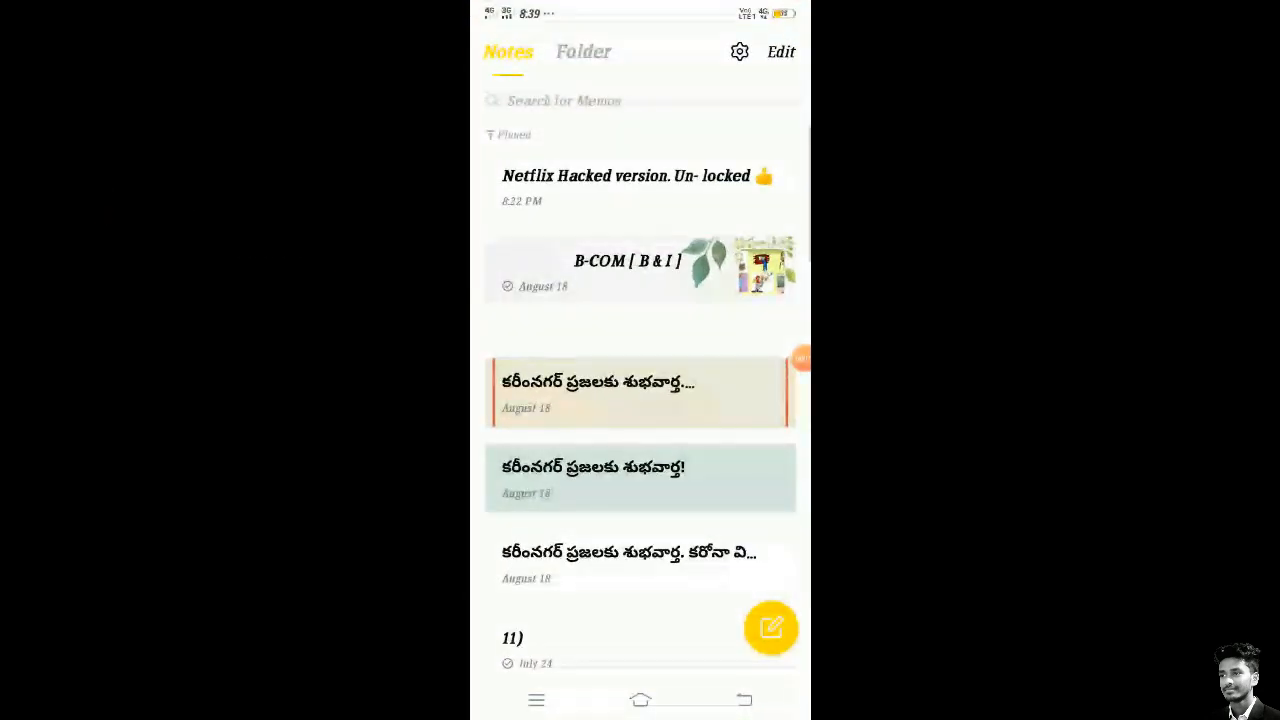
Copy the ytricks Netflix premium APK link from the 'Netflix Hacked version' memo.
{"action": "left_click", "coordinate": [625, 175]}
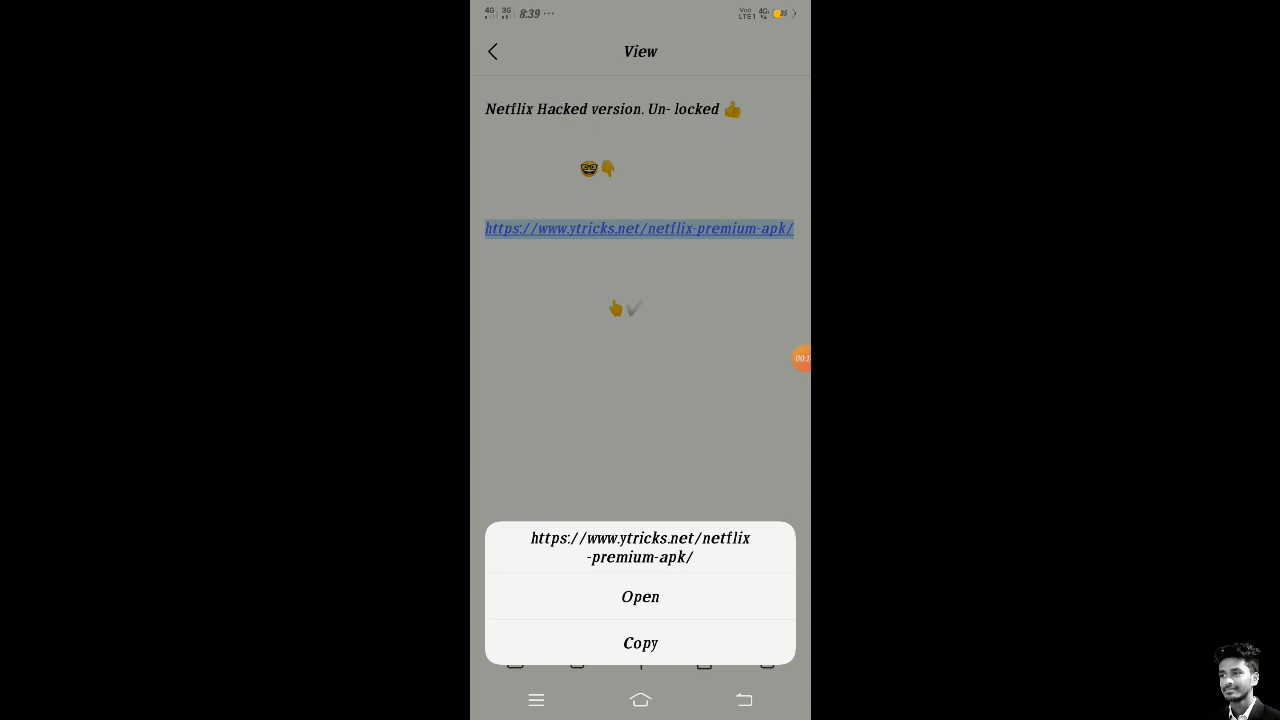
{"action": "left_click", "coordinate": [640, 643]}
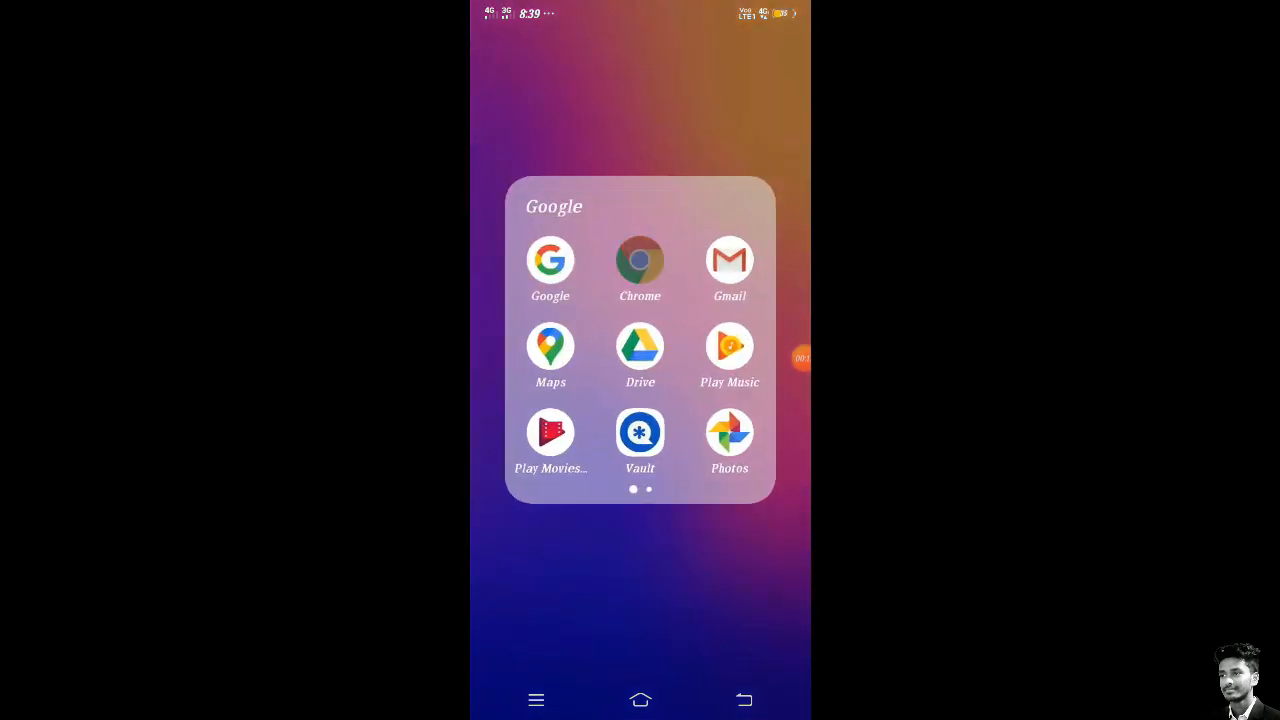
Load the copied ytricks link in Chrome and scroll to the download-page link.
{"action": "left_click", "coordinate": [640, 260]}
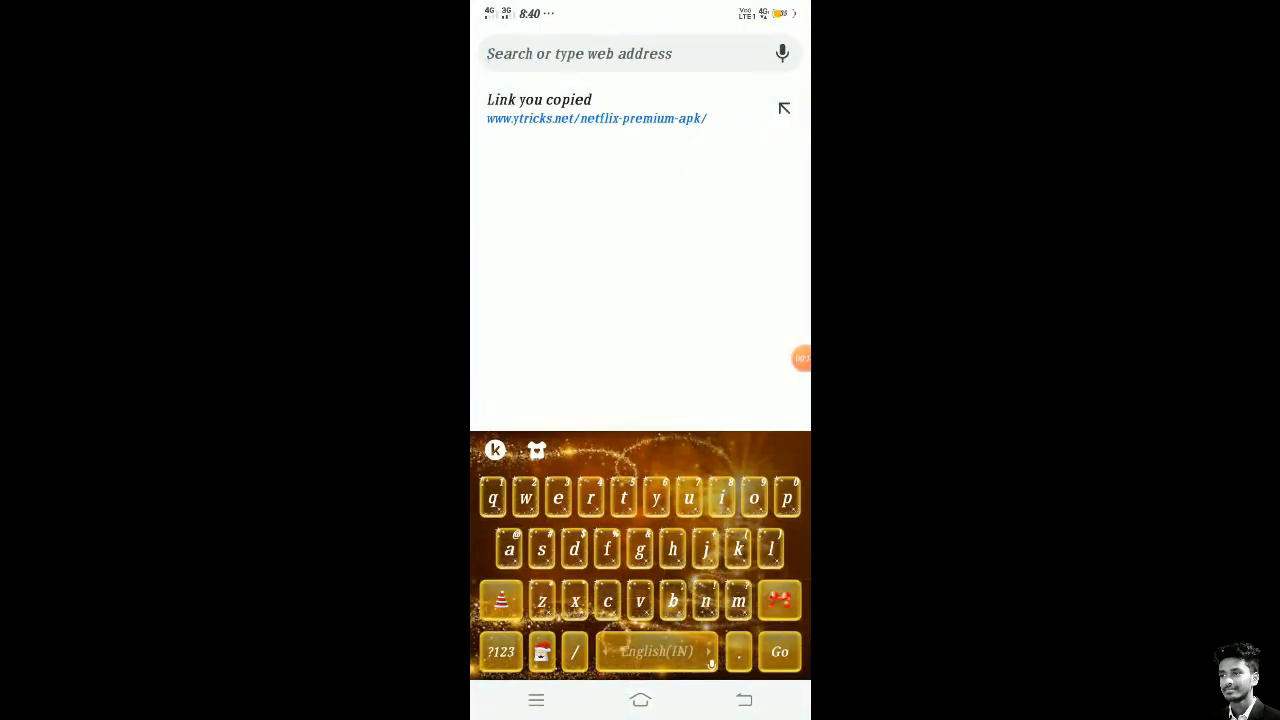
{"action": "left_click", "coordinate": [596, 118]}
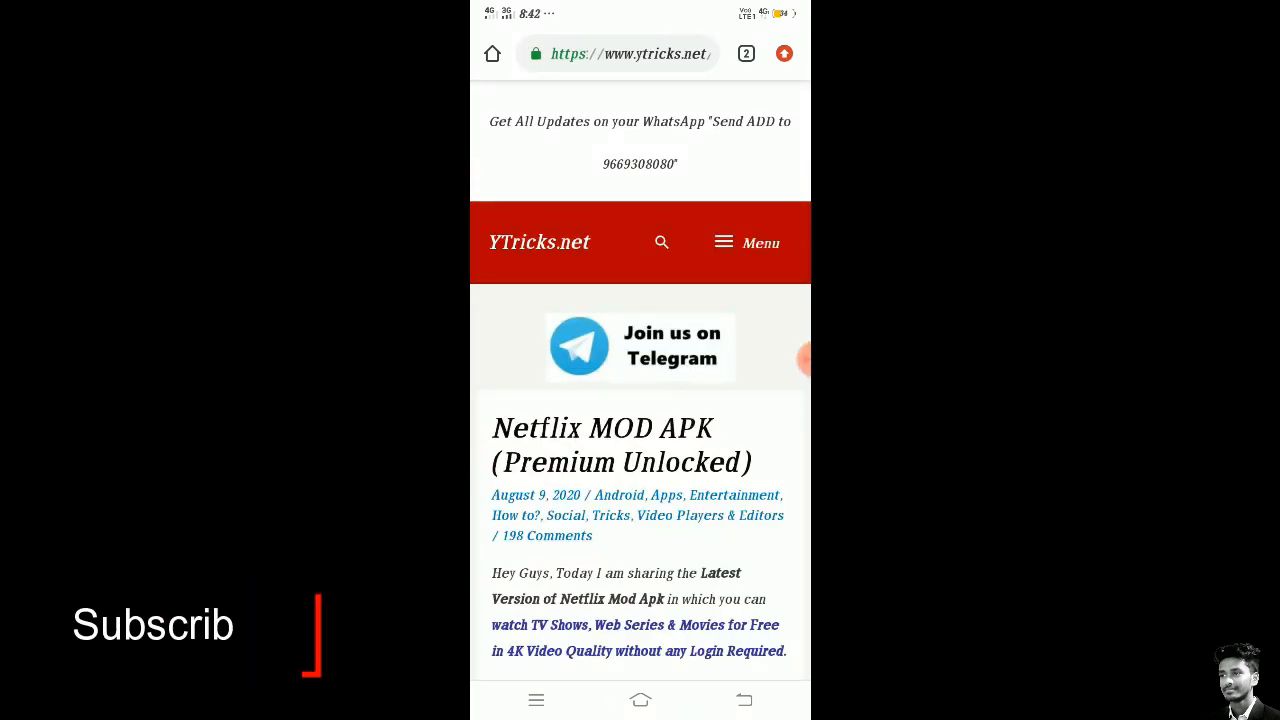
{"action": "scroll", "scroll_direction": "down", "scroll_amount": 3}
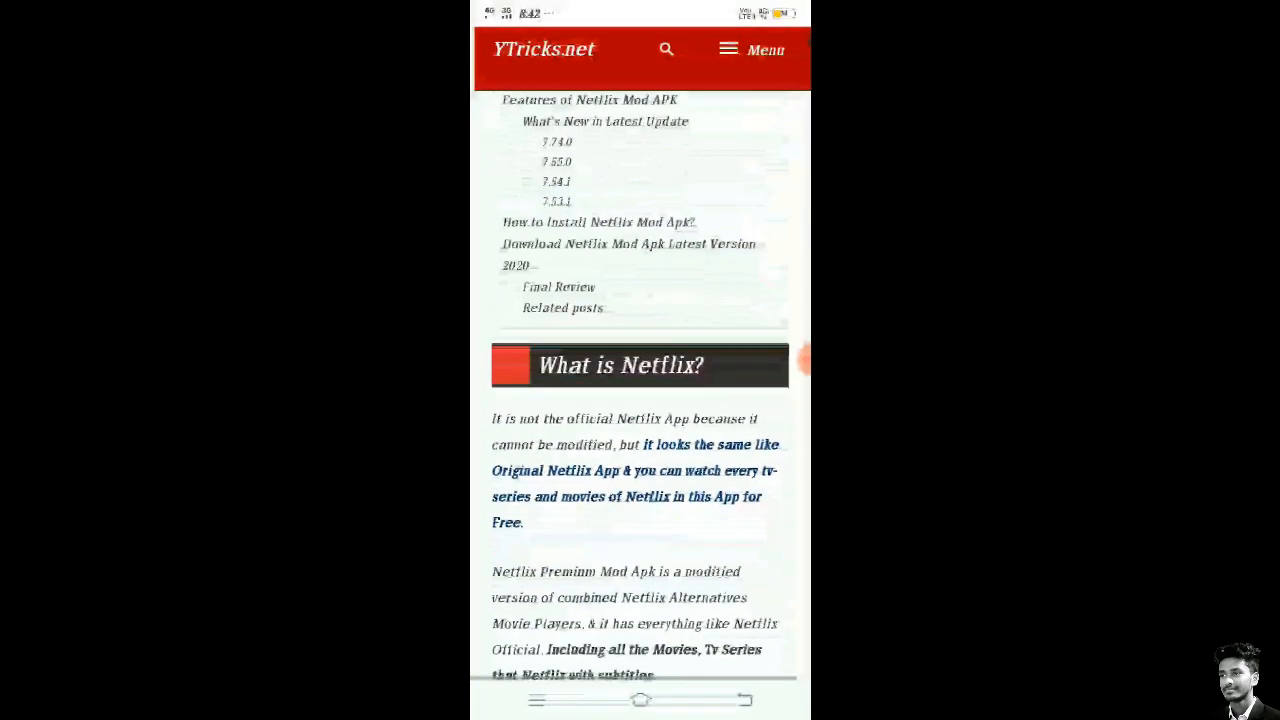
{"action": "scroll", "scroll_direction": "down", "scroll_amount": 3}
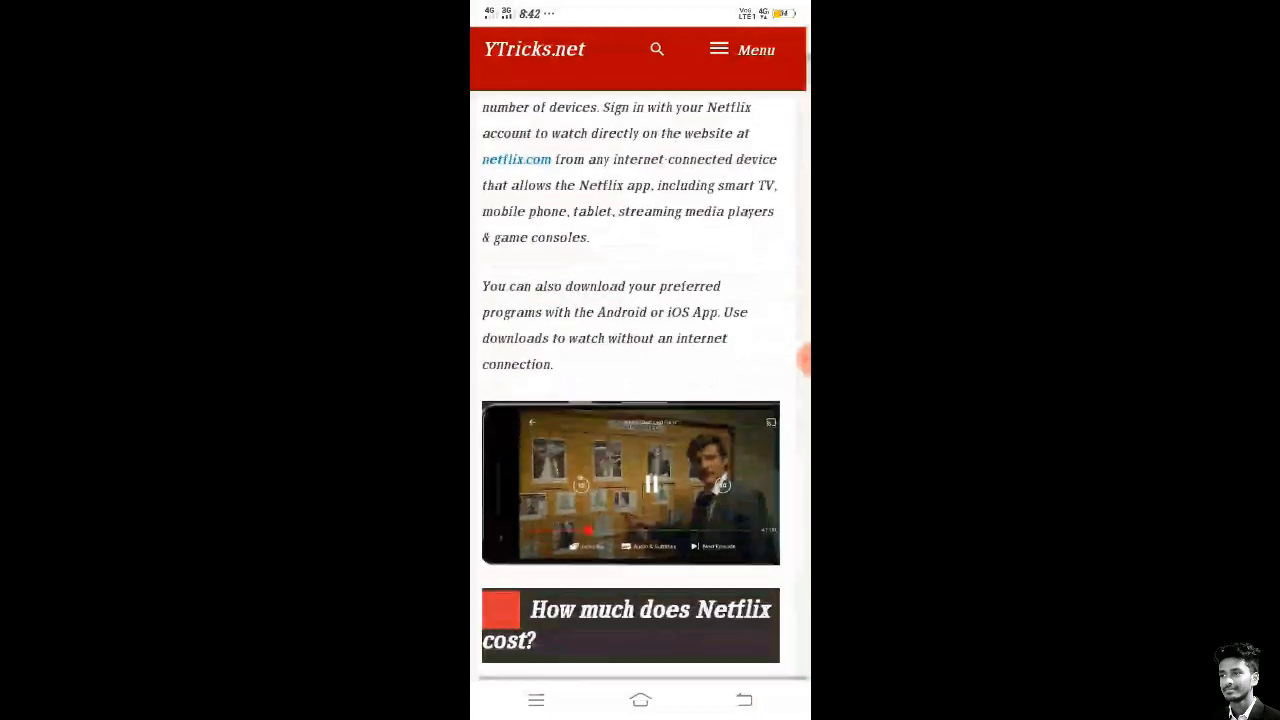
{"action": "scroll", "scroll_direction": "down", "scroll_amount": 3}
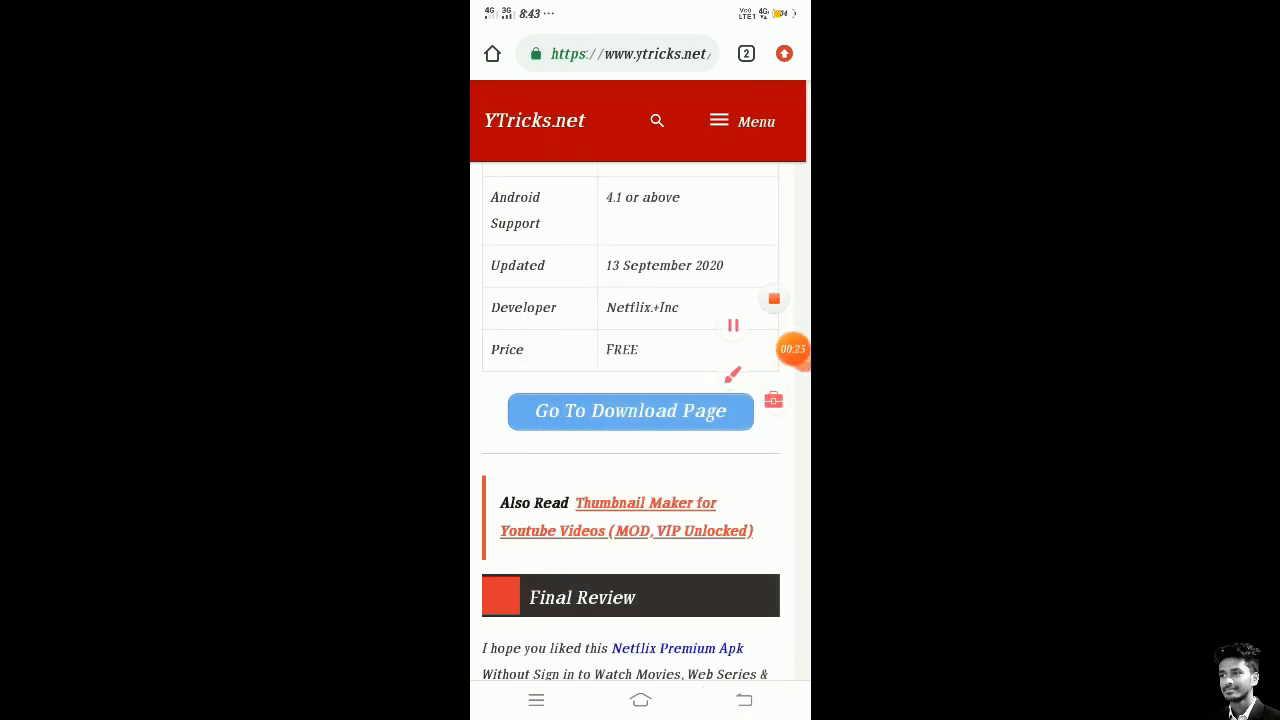
Go to the download page and choose 'Download Netflix Premium Mod (Server 1) APK'.
{"action": "left_click", "coordinate": [630, 411]}
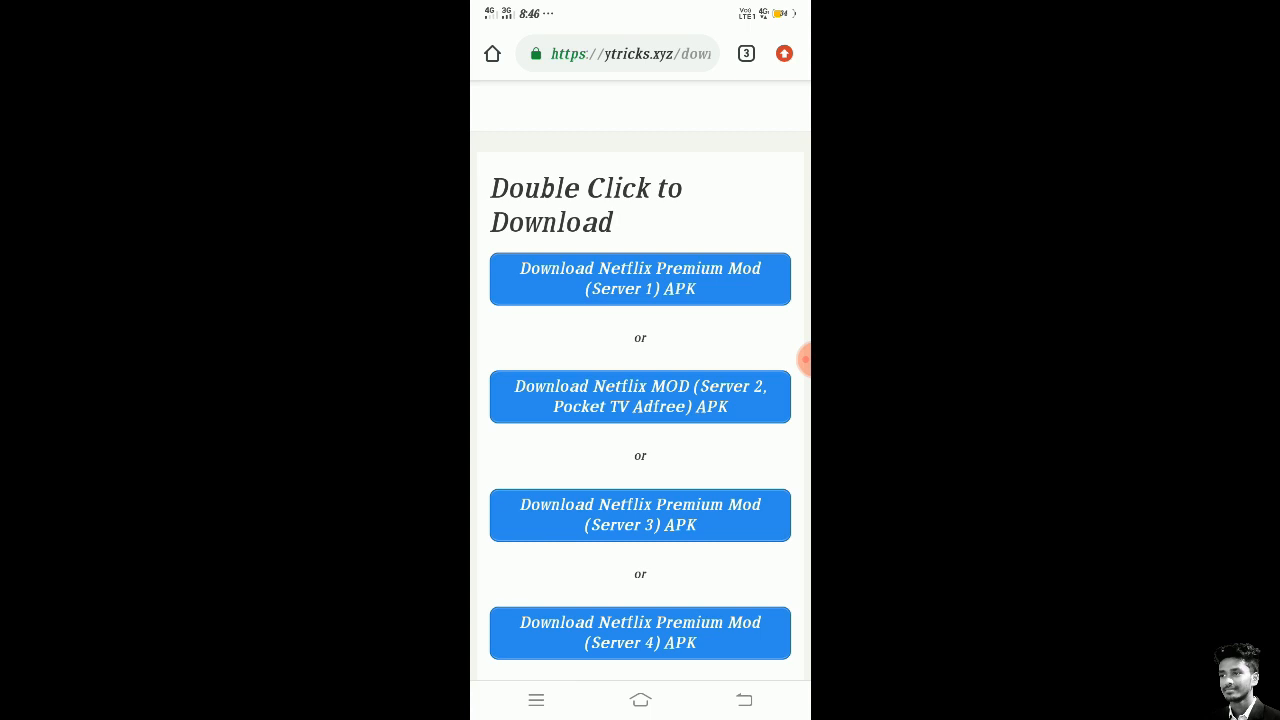
{"action": "double_click", "coordinate": [640, 278]}
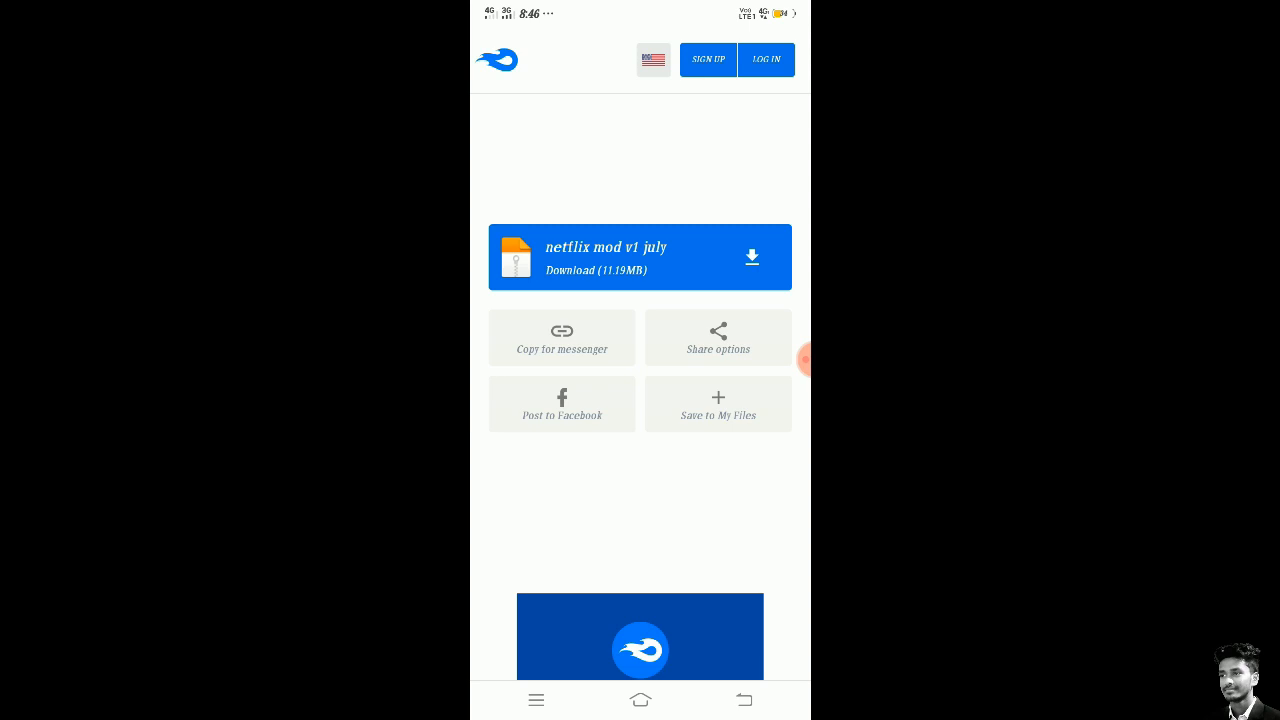
Download netflix mod v1 july.apk, keep it past the warning, and view download details.
{"action": "left_click", "coordinate": [751, 257]}
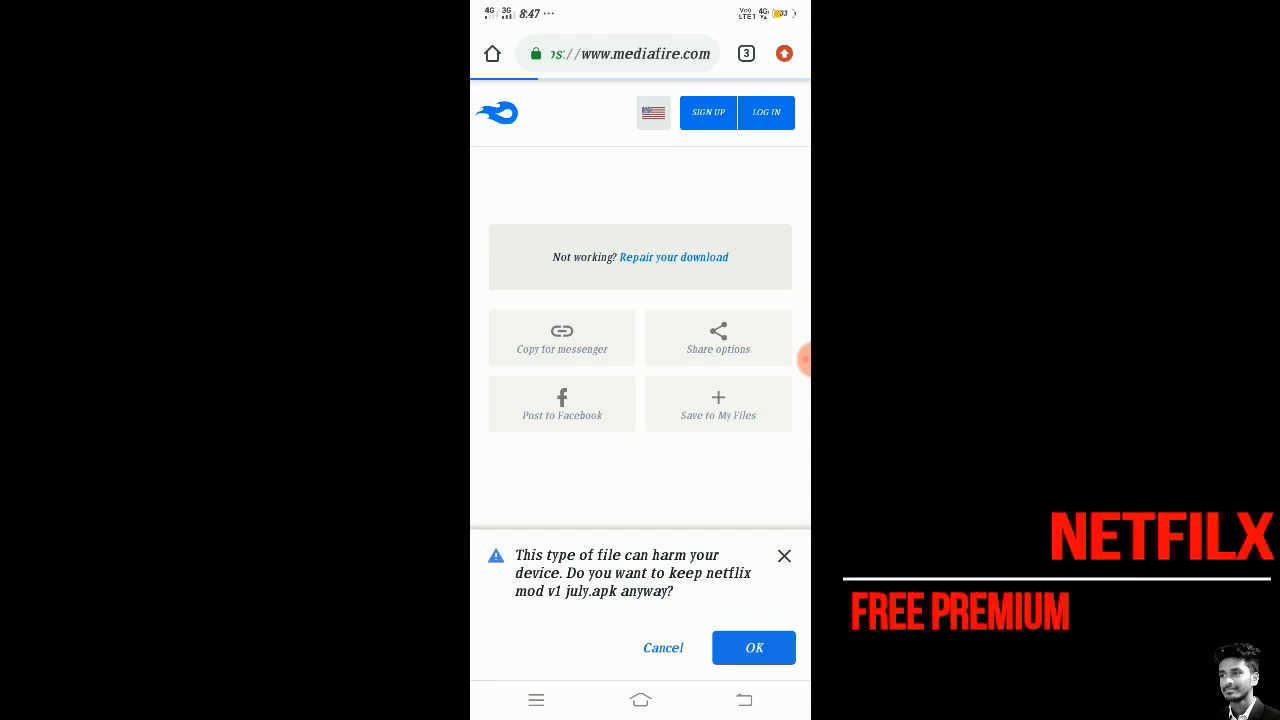
{"action": "left_click", "coordinate": [753, 647]}
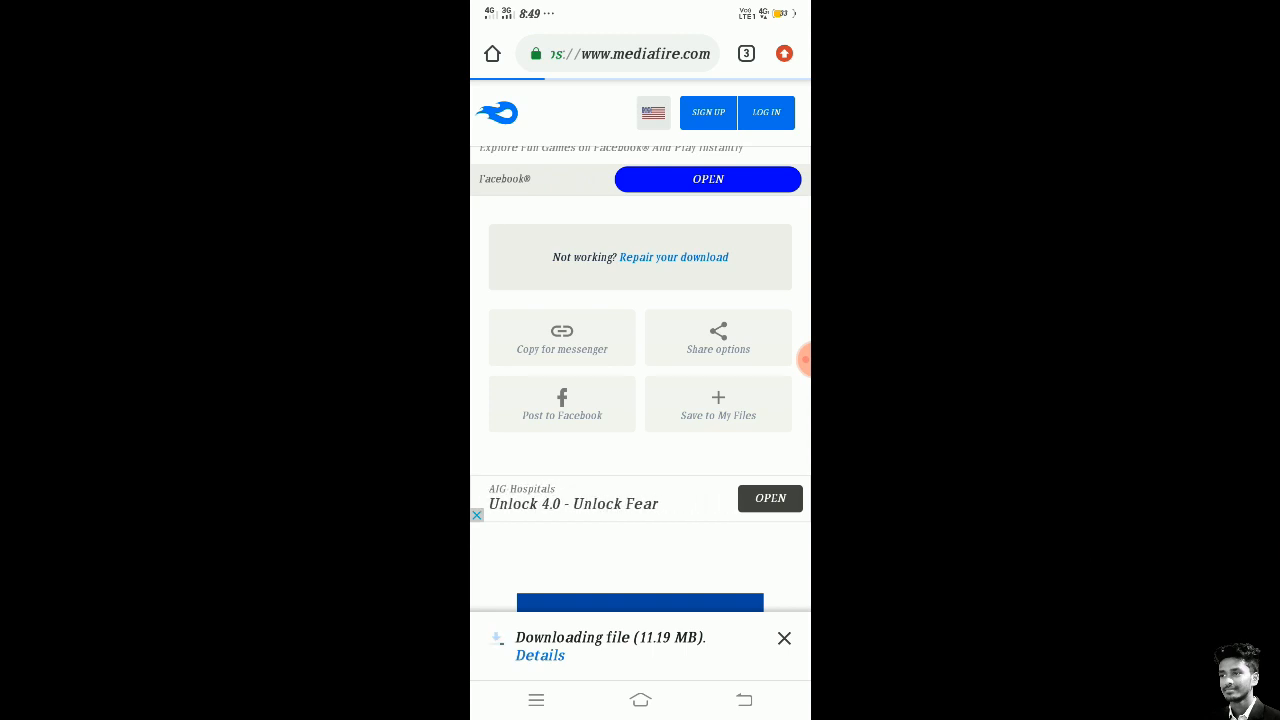
{"action": "left_click", "coordinate": [540, 655]}
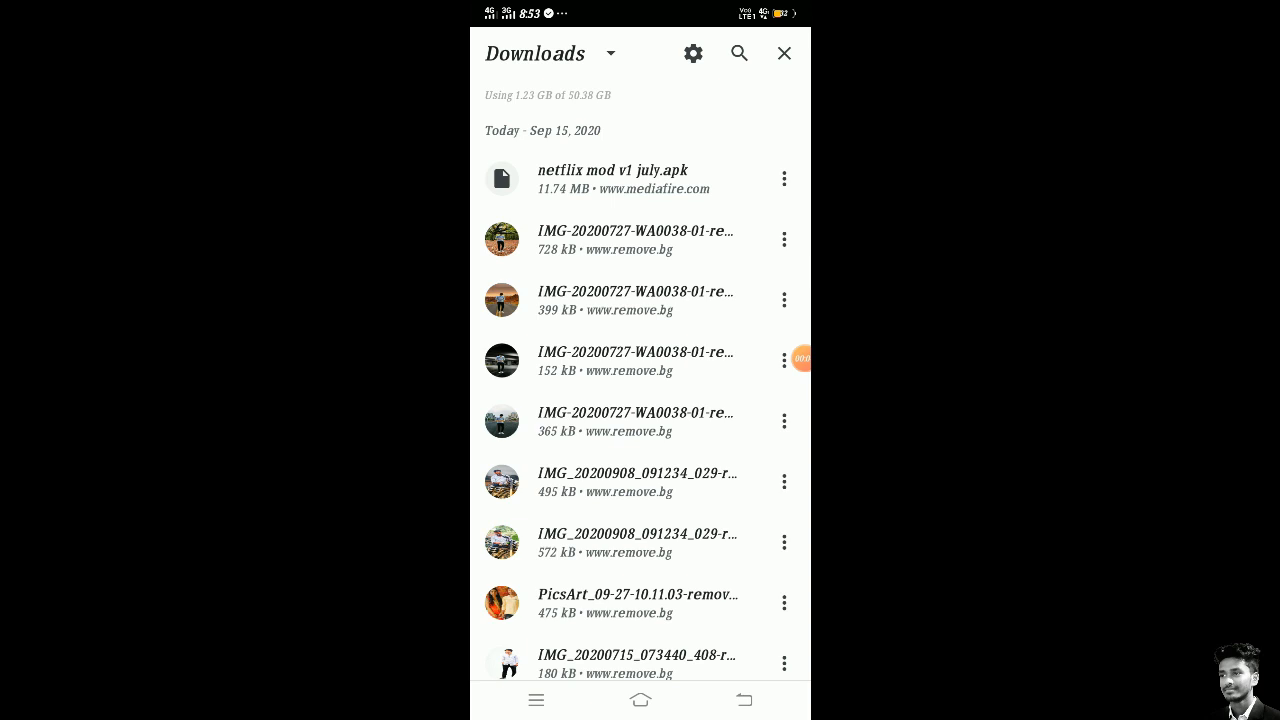
Open netflix mod v1 july.apk and install it as an update to Netflix.
{"action": "left_click", "coordinate": [612, 178]}
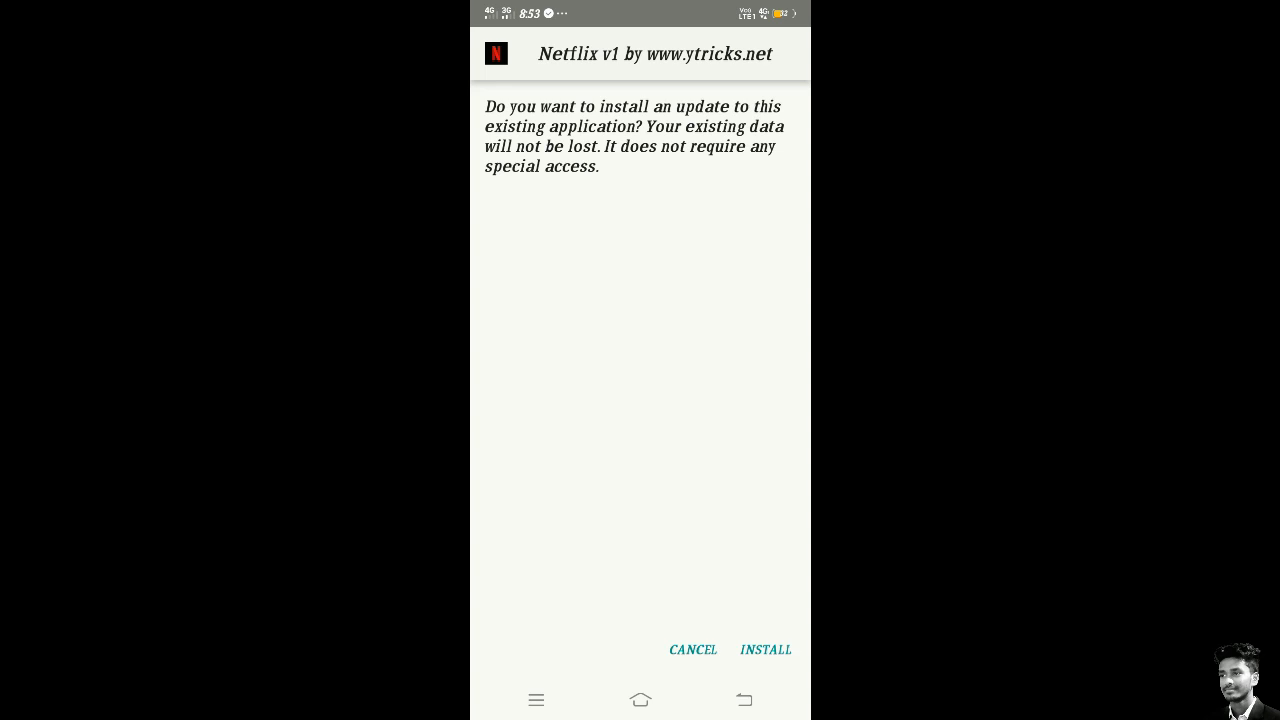
{"action": "left_click", "coordinate": [765, 649]}
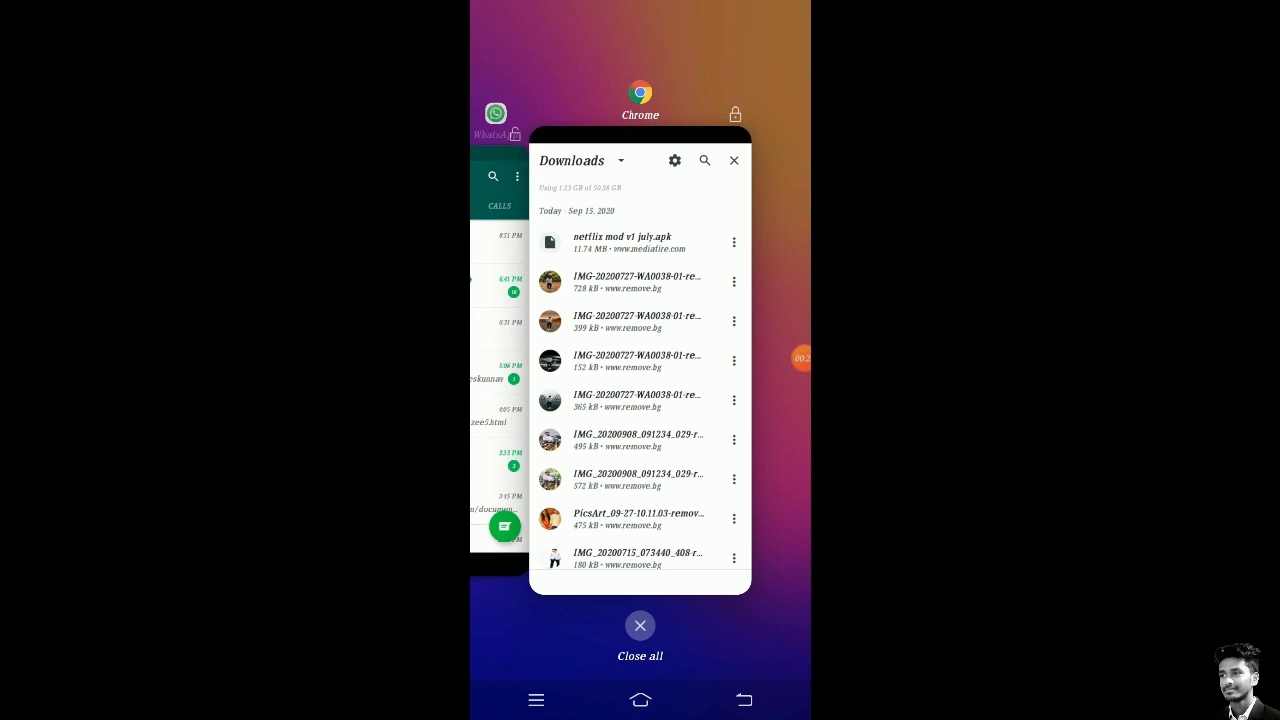
Close all recent apps and launch Netflix v1 by ytricks from the last home page.
{"action": "left_click", "coordinate": [640, 625]}
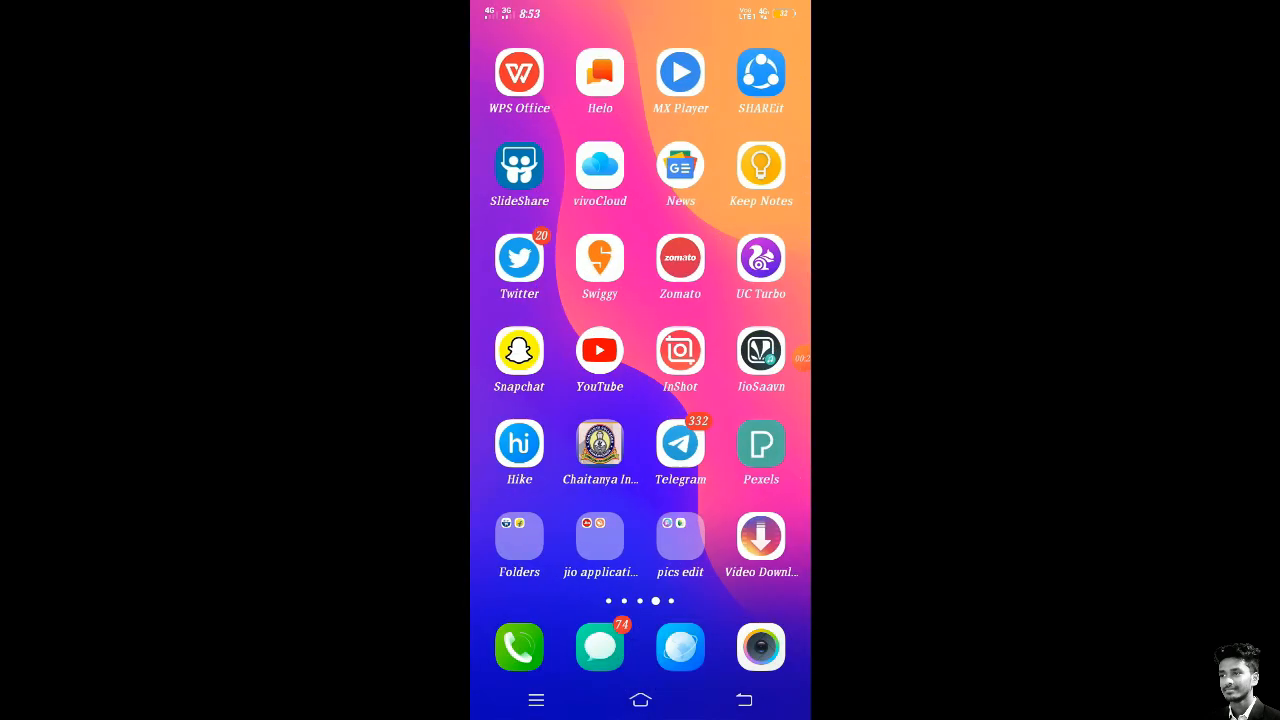
{"action": "scroll", "scroll_direction": "left", "scroll_amount": 3}
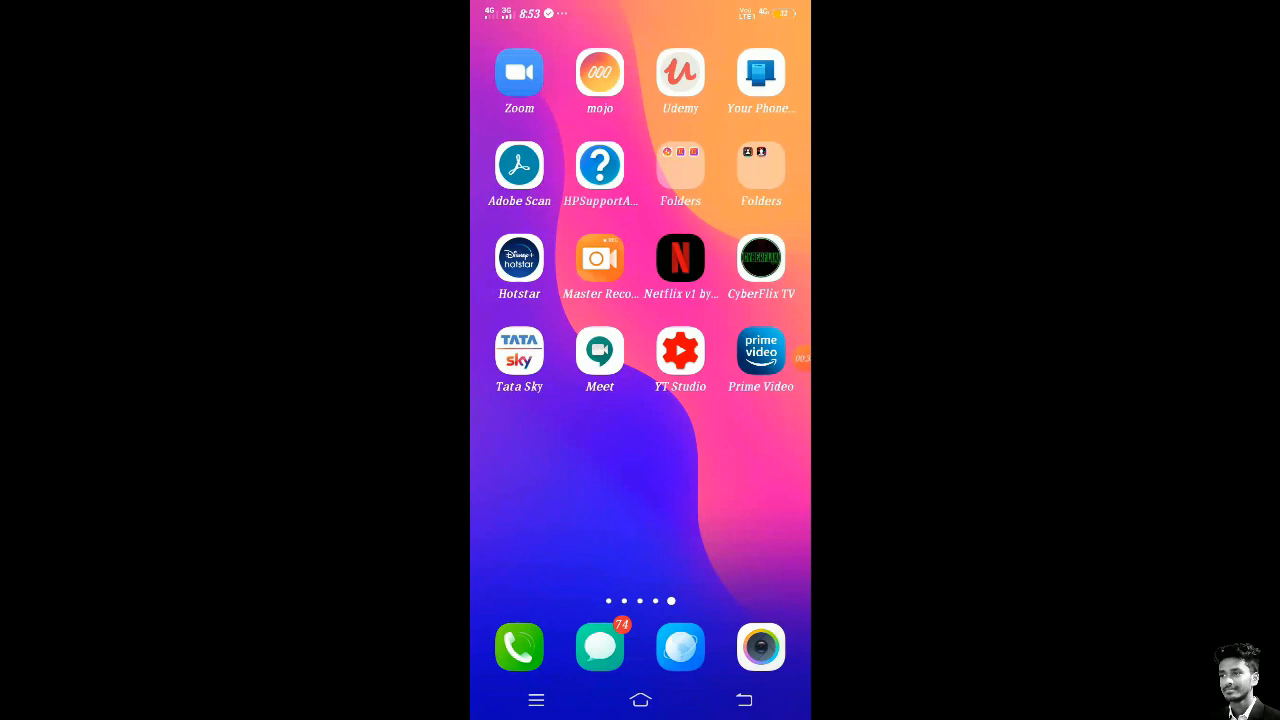
{"action": "left_click", "coordinate": [680, 258]}
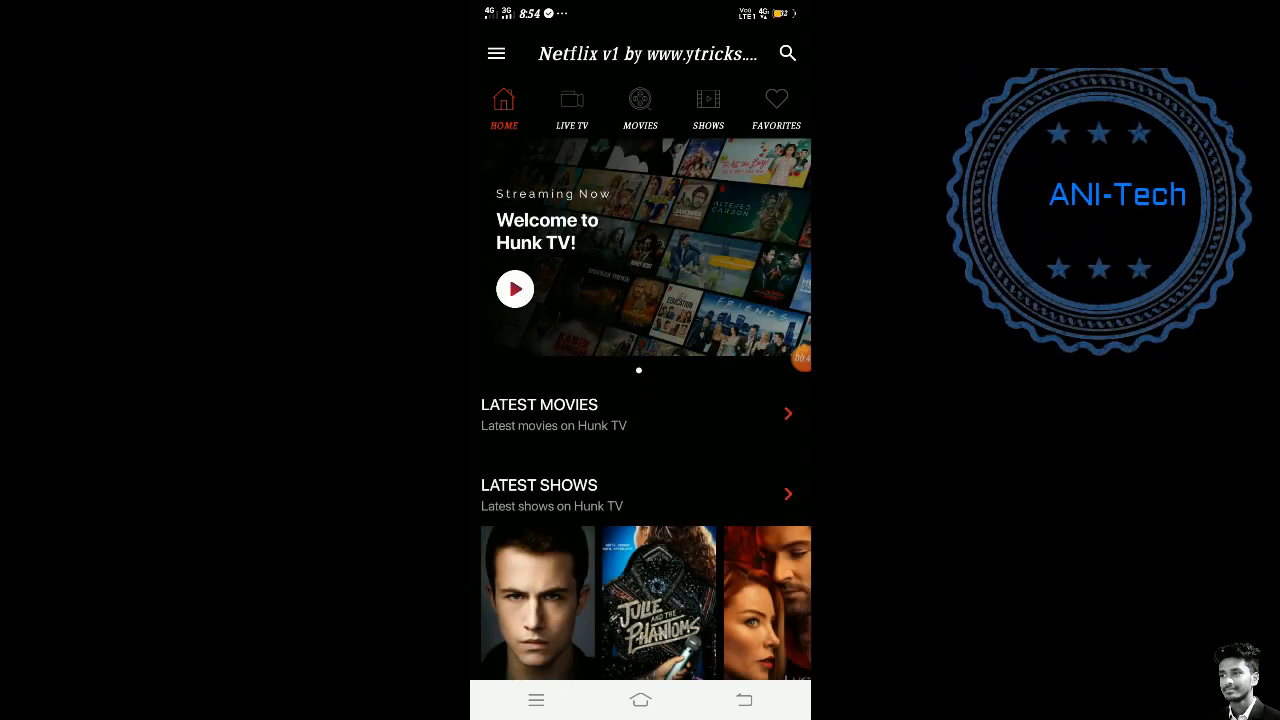
Scroll the home feed and open Raised by Wolves under Latest Shows.
{"action": "scroll", "scroll_direction": "down", "scroll_amount": 3}
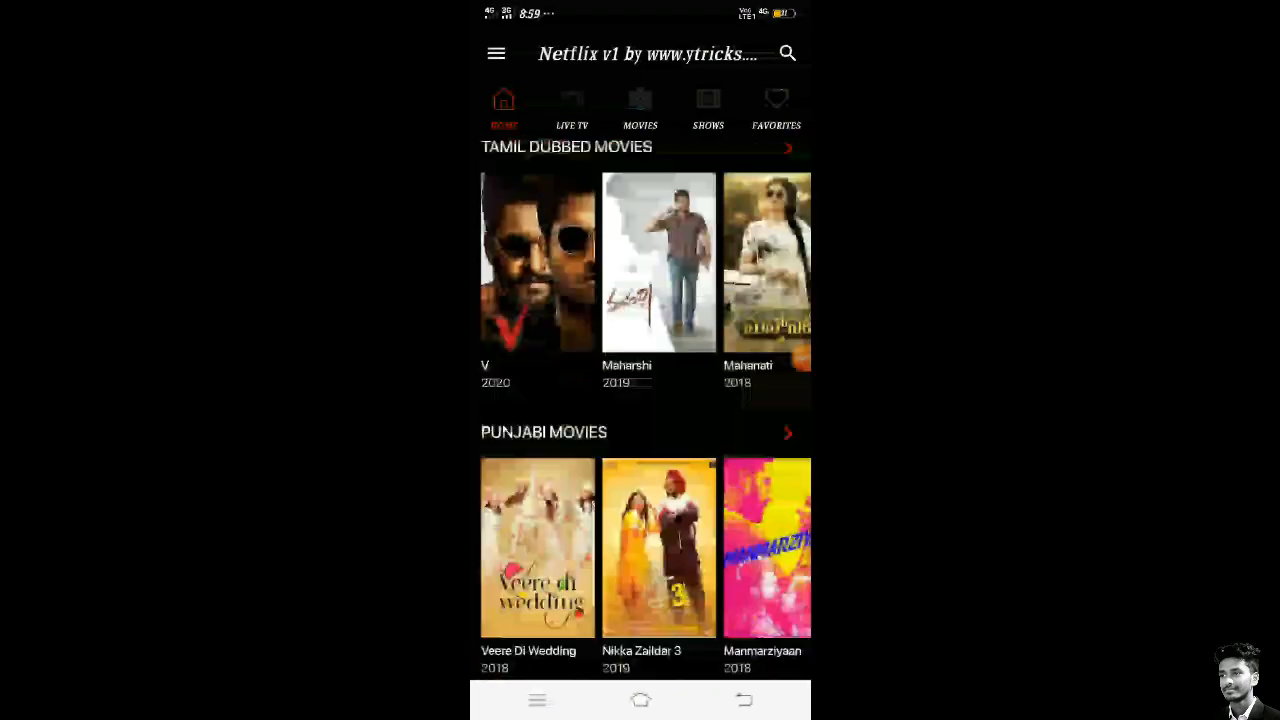
{"action": "scroll", "scroll_direction": "down", "scroll_amount": 3}
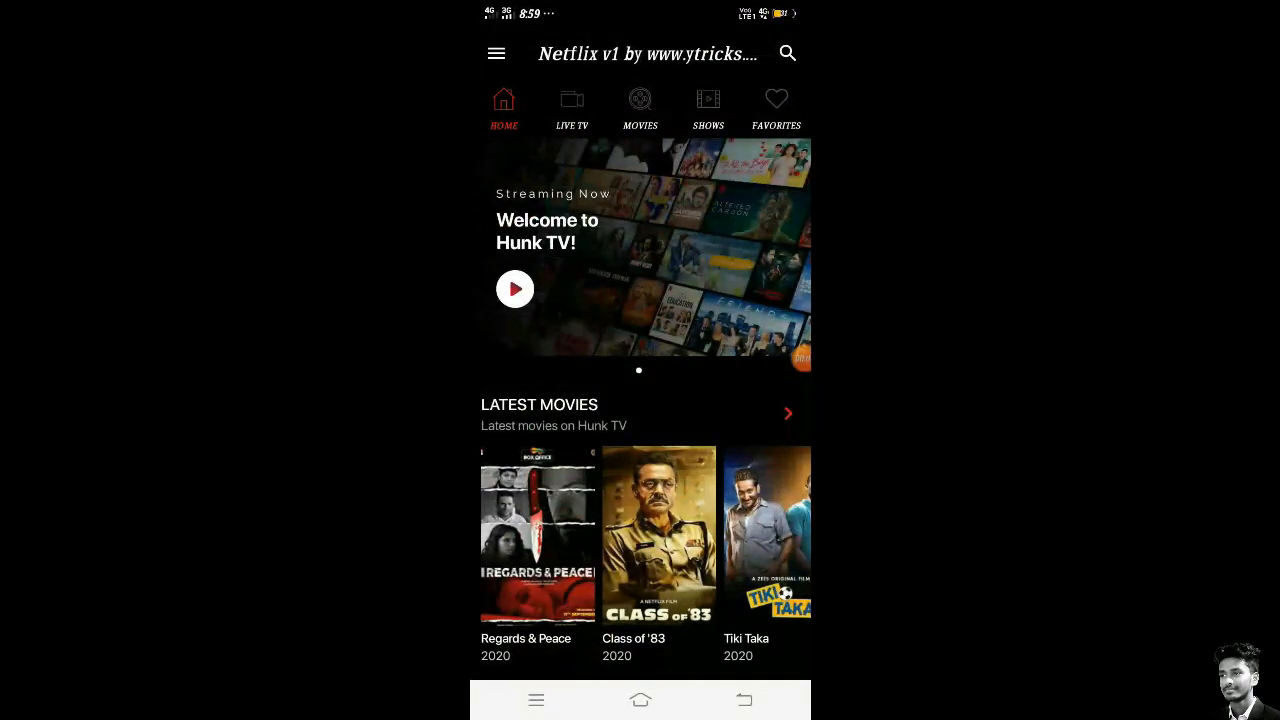
{"action": "scroll", "scroll_direction": "down", "scroll_amount": 3}
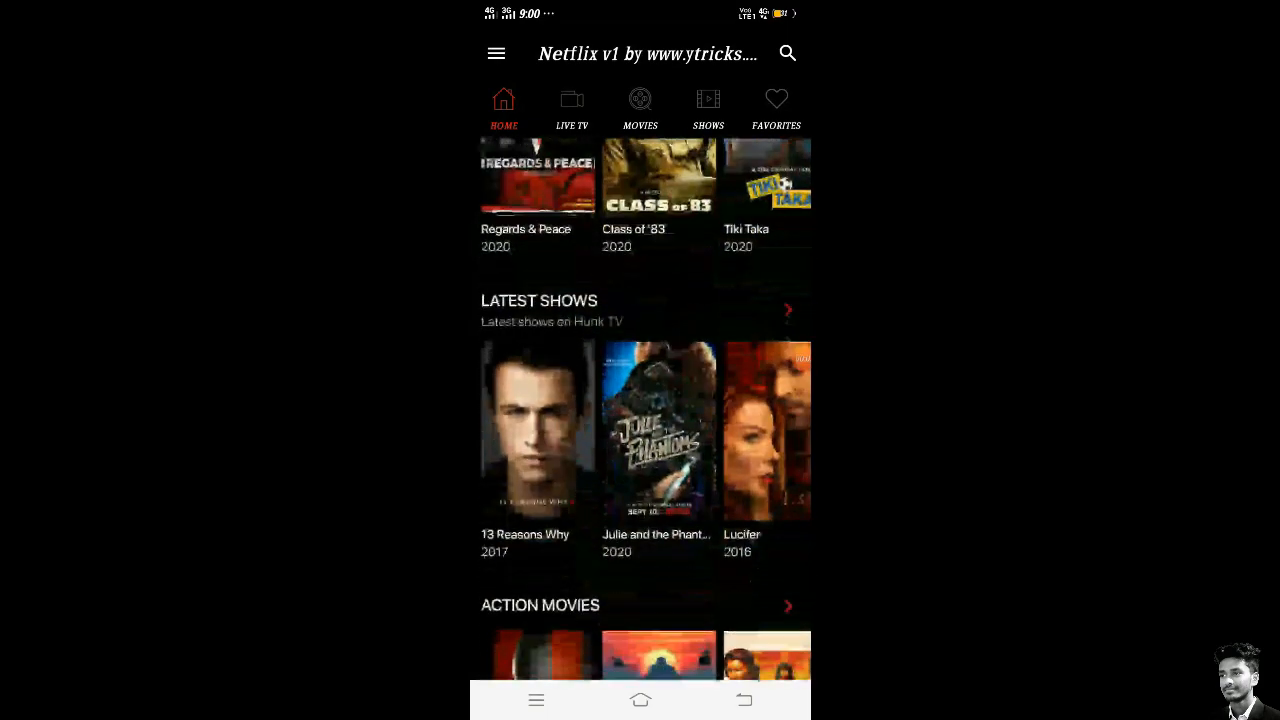
{"action": "scroll", "scroll_direction": "down", "scroll_amount": 3}
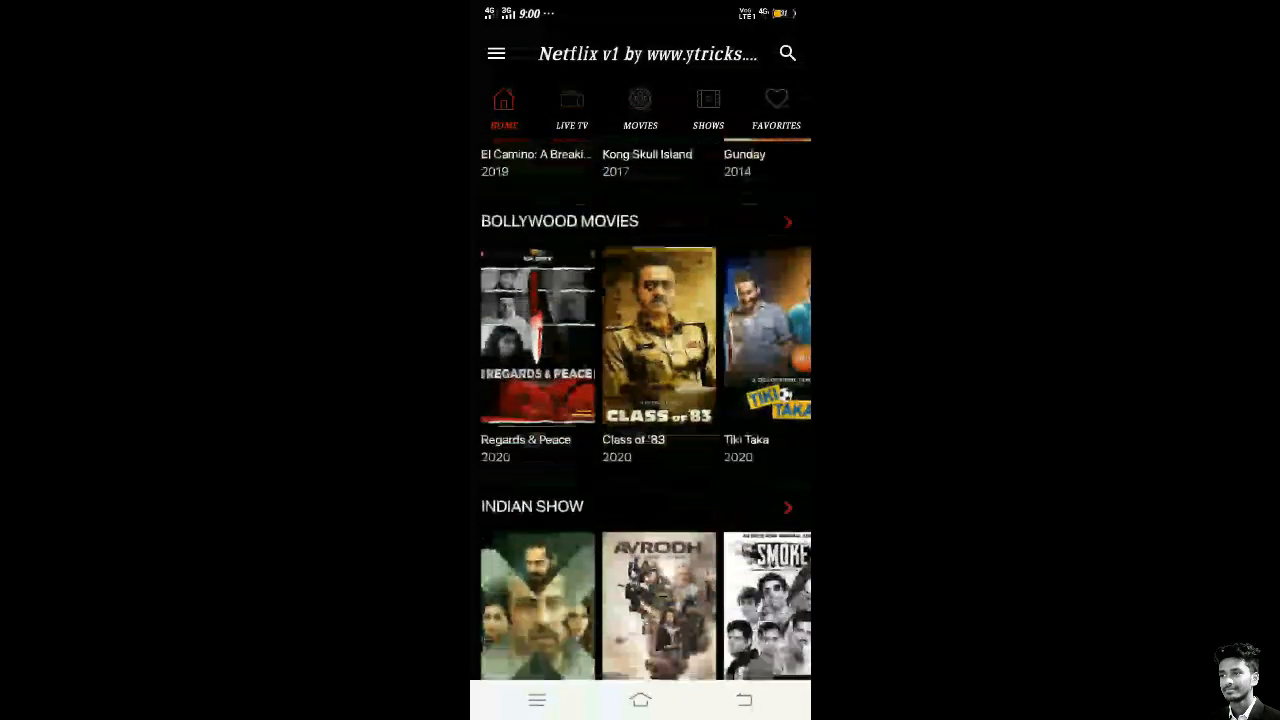
{"action": "scroll", "scroll_direction": "down", "scroll_amount": 3}
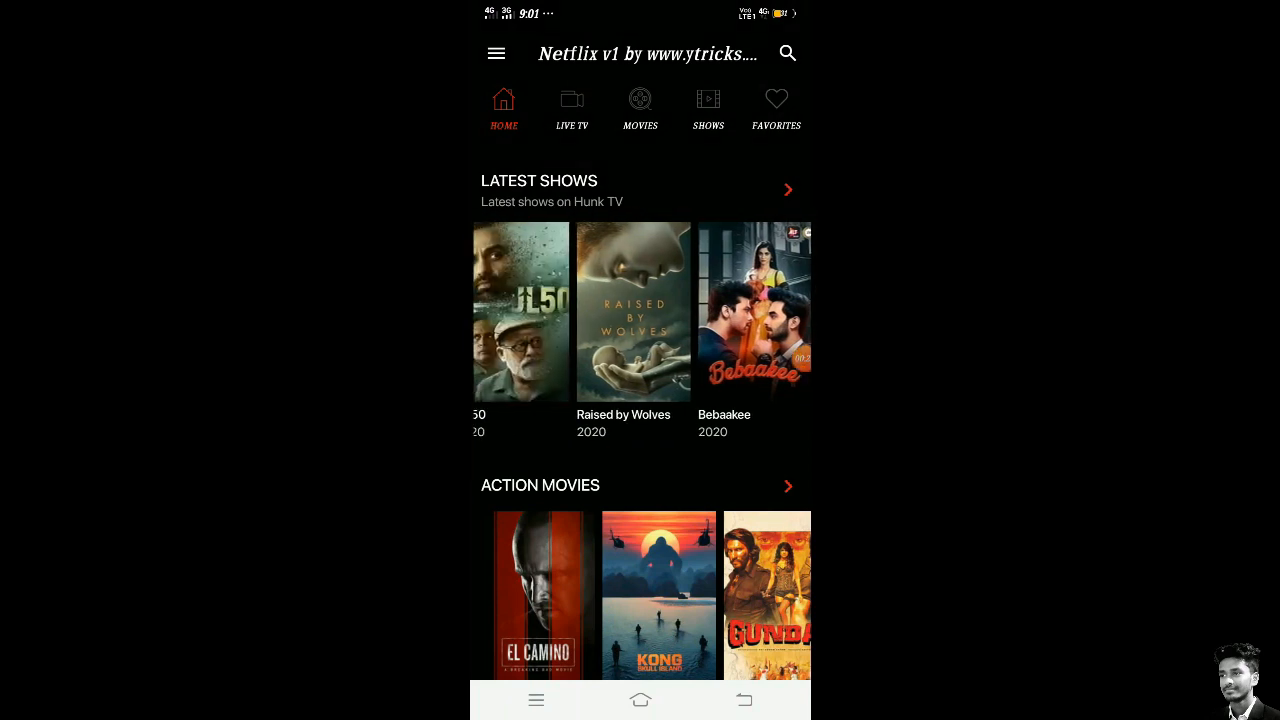
{"action": "left_click", "coordinate": [633, 311]}
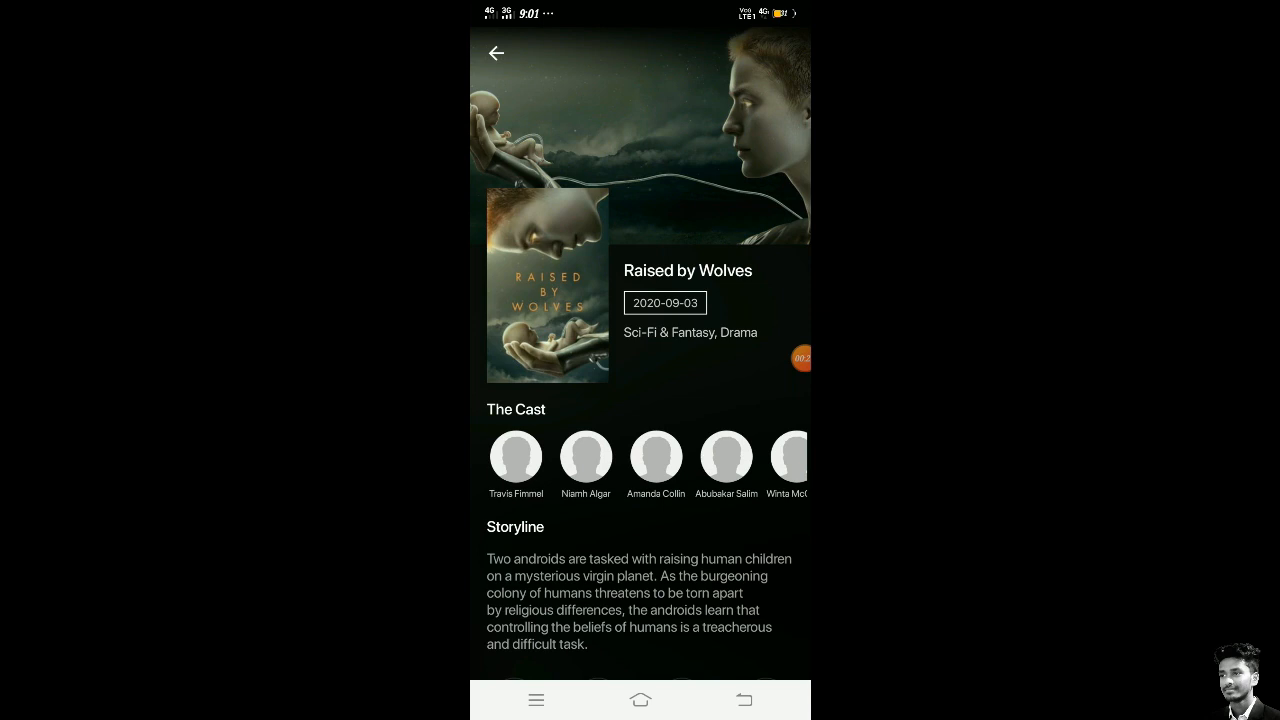
Play Season 1 Episode 1 of Raised by Wolves, then go back to browsing.
{"action": "scroll", "scroll_direction": "down", "scroll_amount": 3}
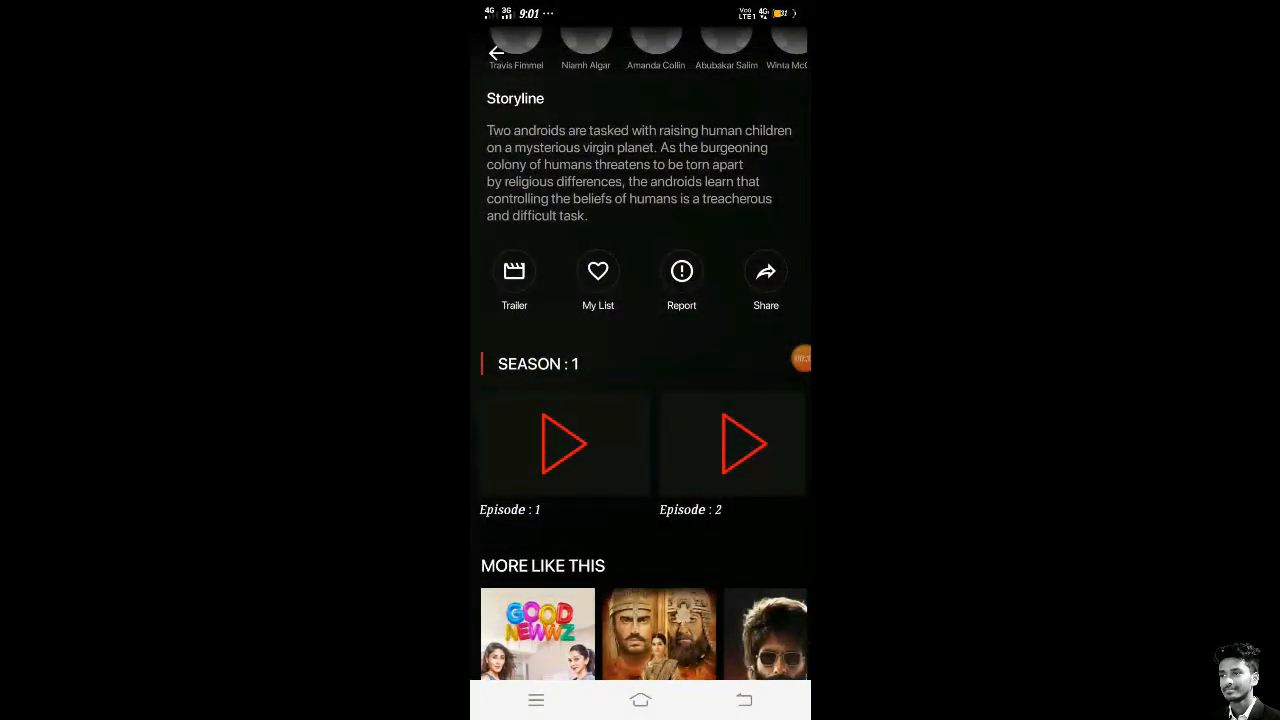
{"action": "scroll", "scroll_direction": "left", "scroll_amount": 3}
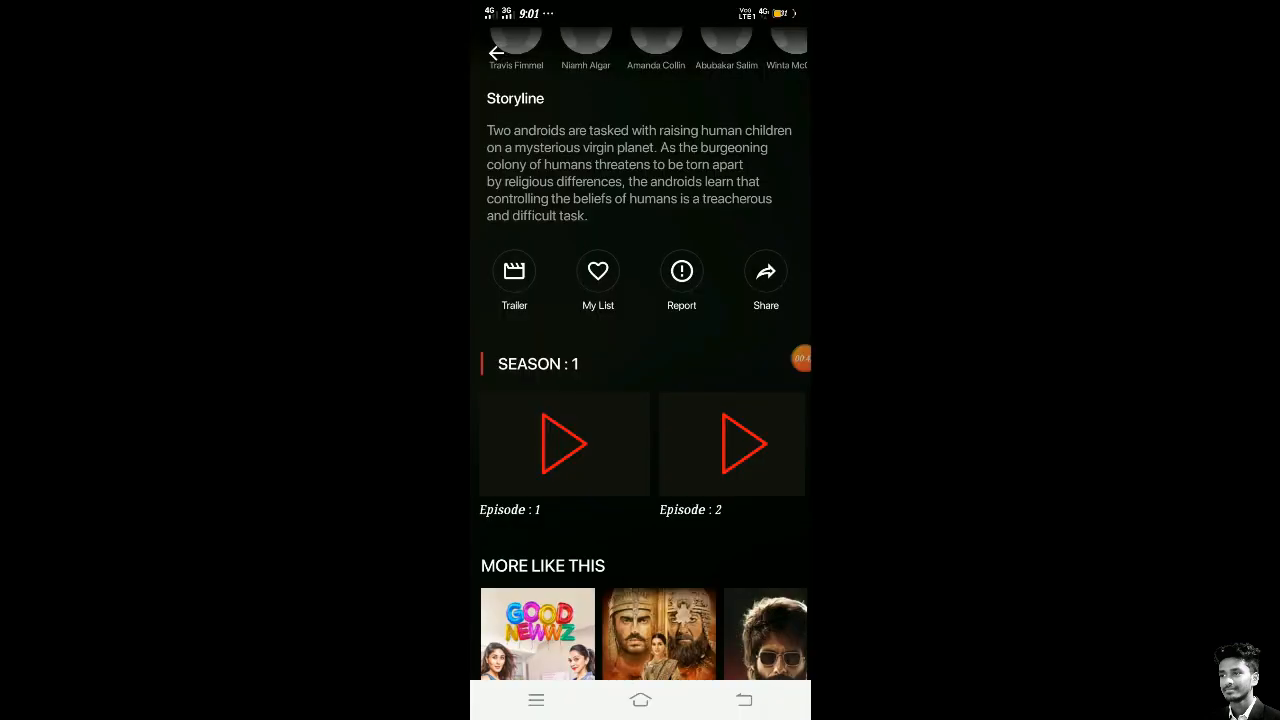
{"action": "left_click", "coordinate": [563, 443]}
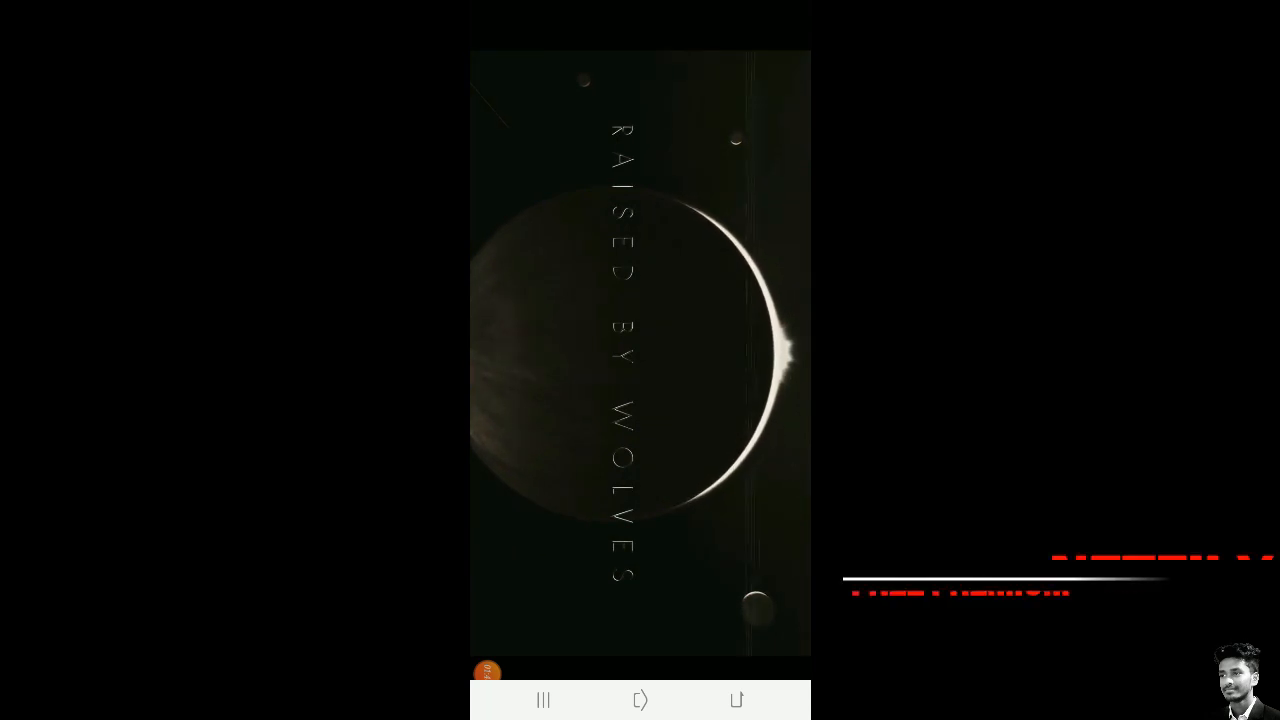
{"action": "left_click", "coordinate": [736, 700]}
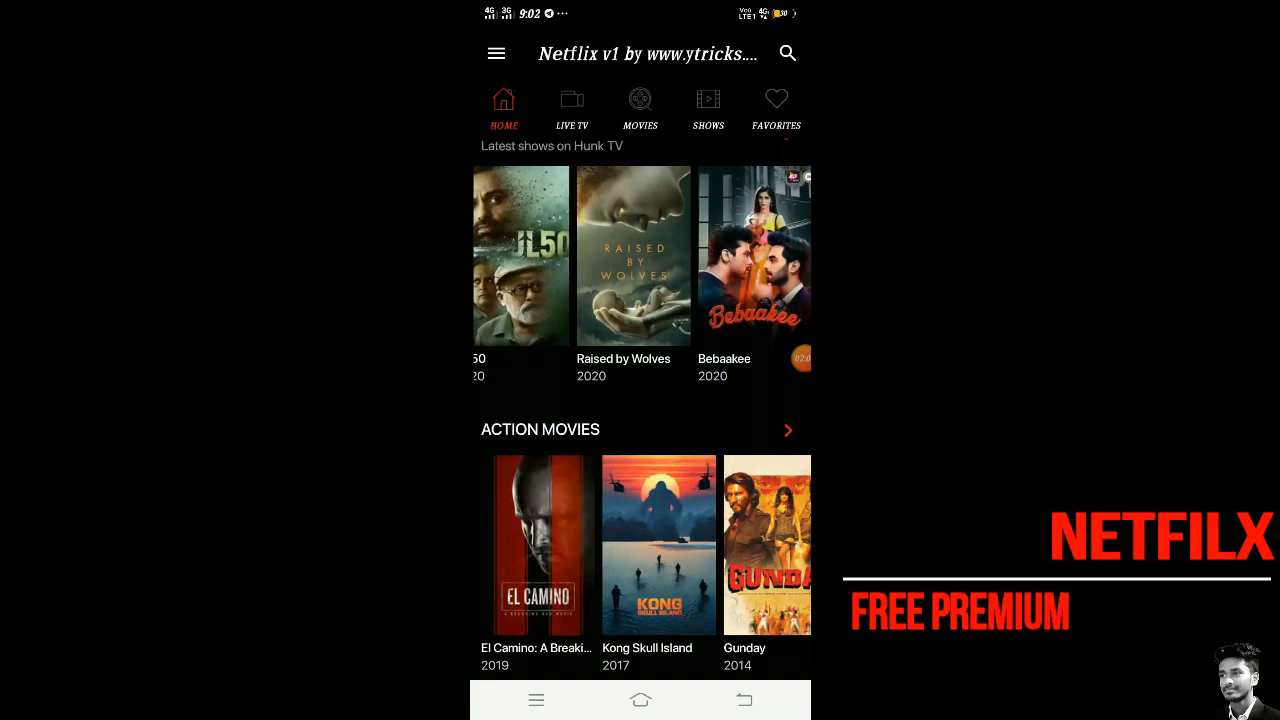
Scroll the feed, then visit the Live TV, Movies, Favorites and Shows tabs.
{"action": "scroll", "scroll_direction": "down", "scroll_amount": 3}
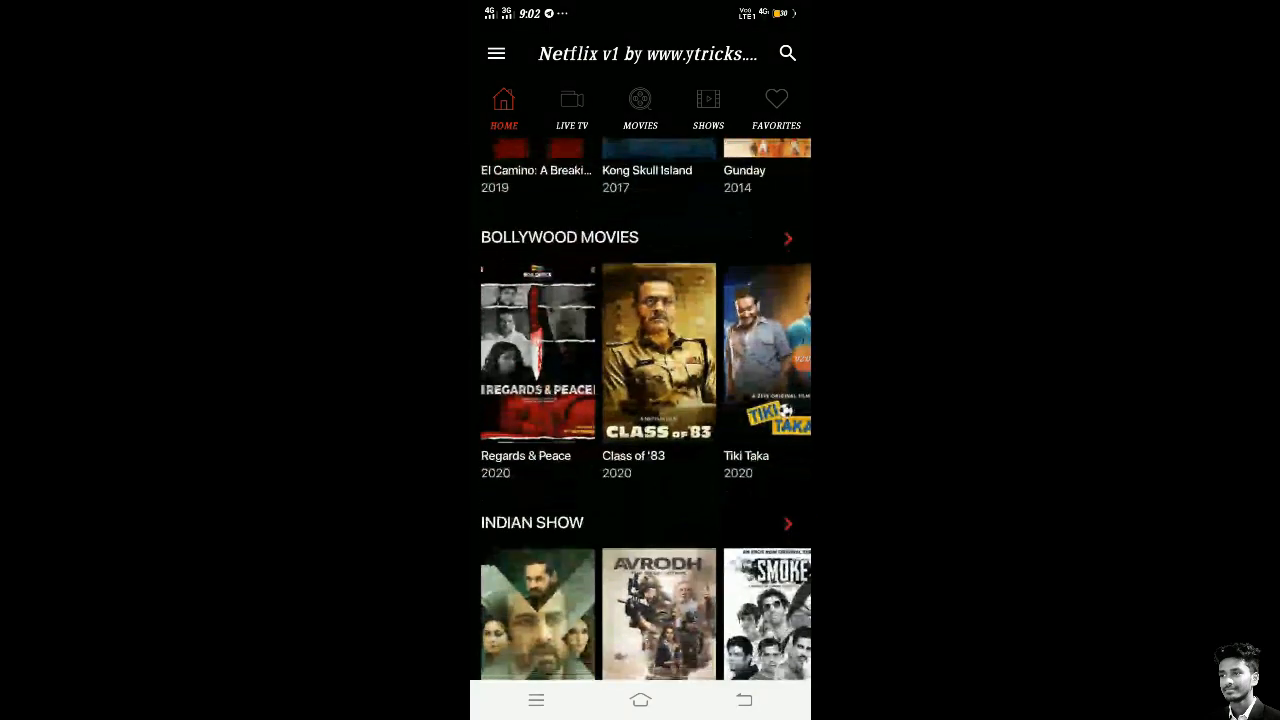
{"action": "scroll", "scroll_direction": "down", "scroll_amount": 3}
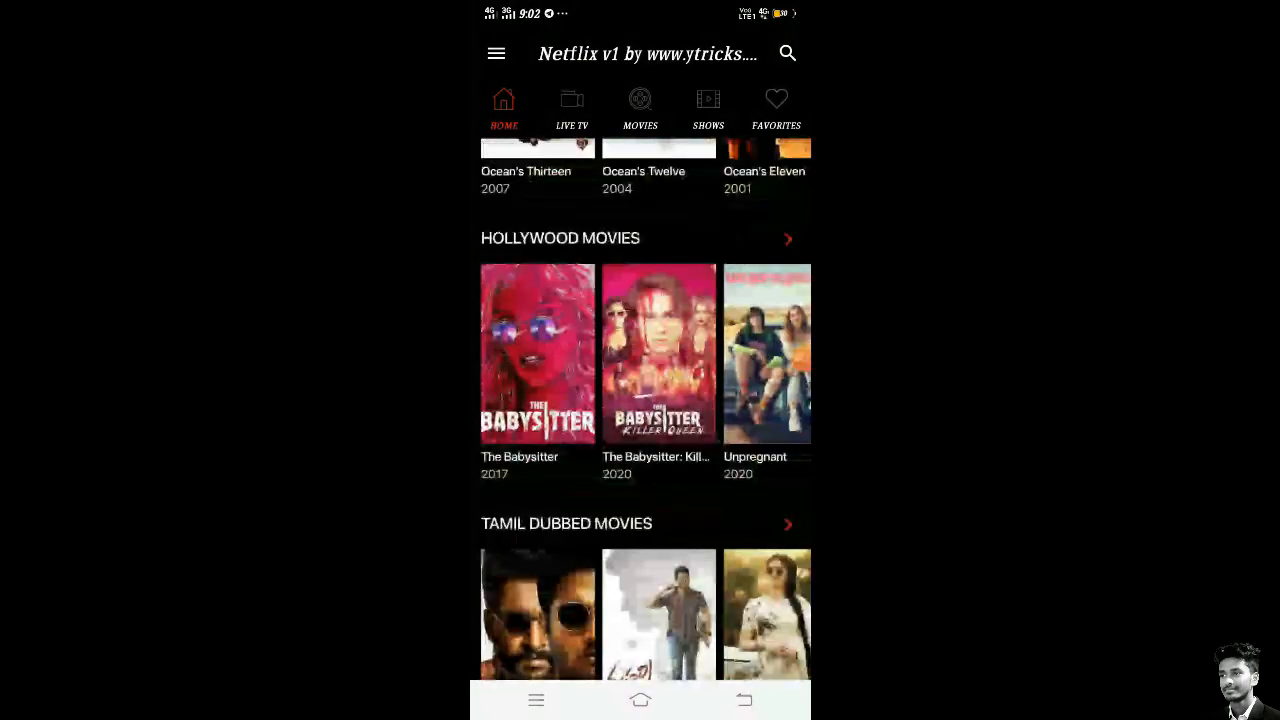
{"action": "scroll", "scroll_direction": "up", "scroll_amount": 3}
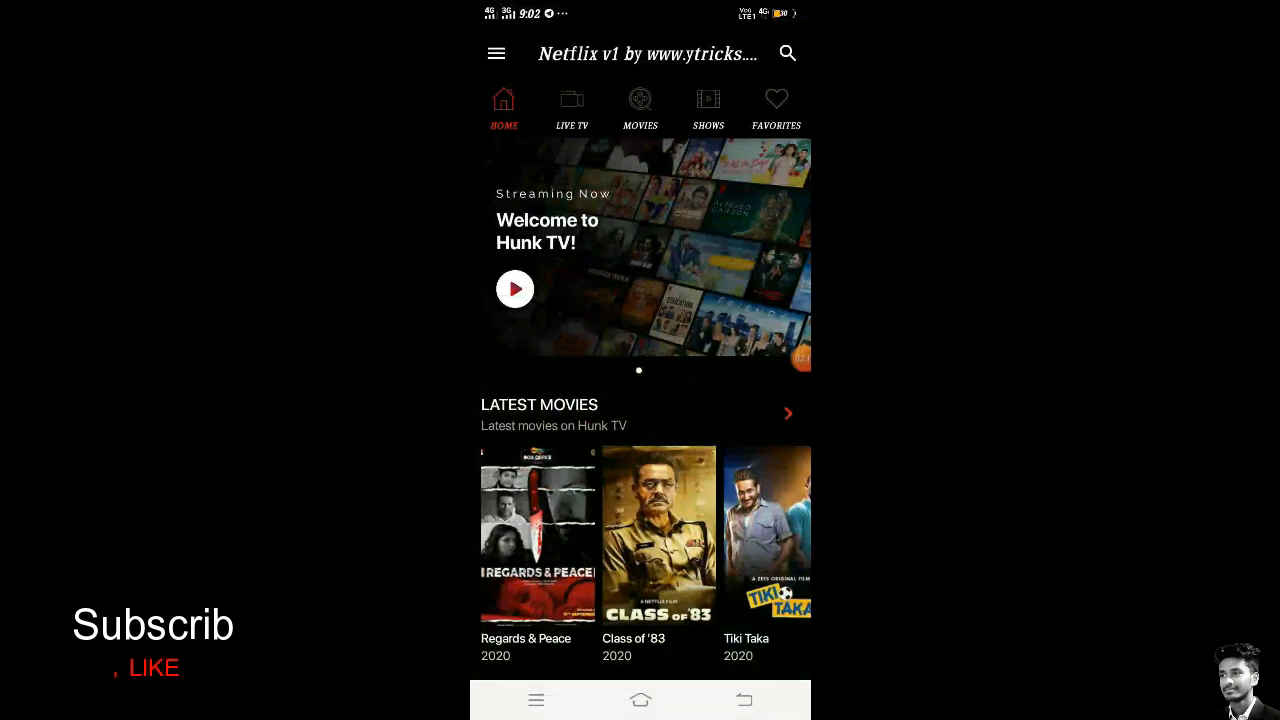
{"action": "left_click", "coordinate": [572, 108]}
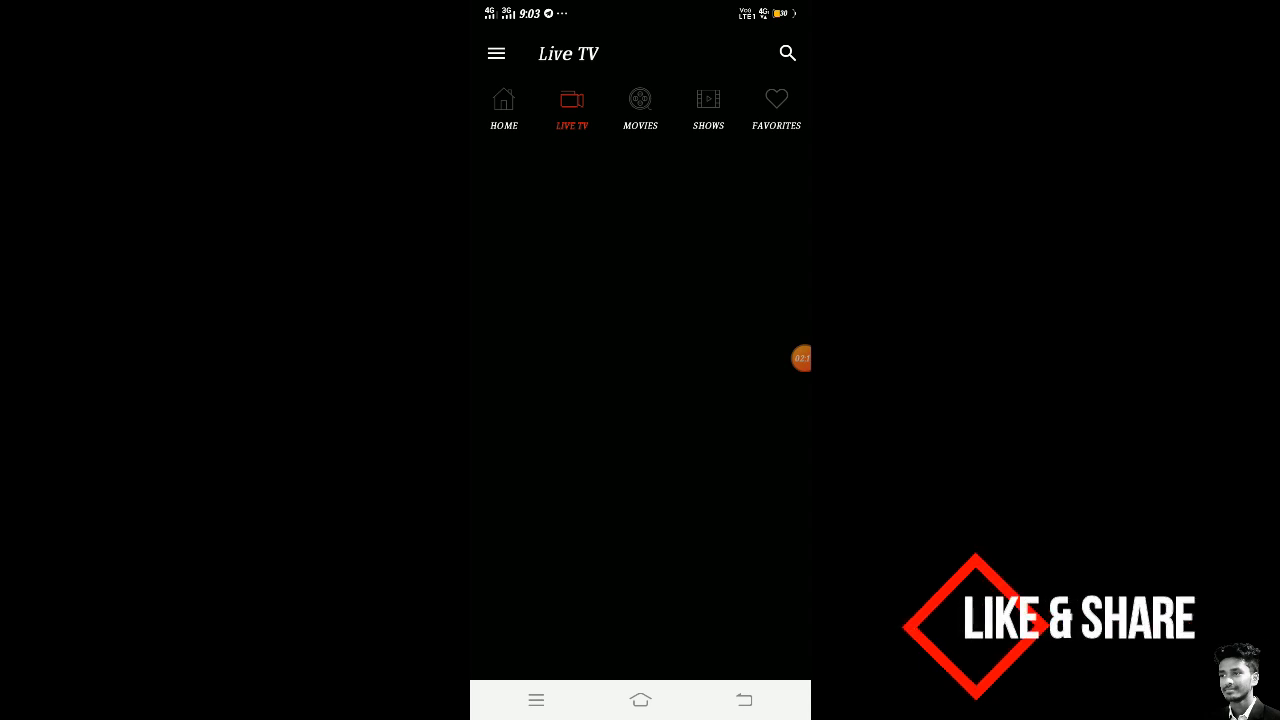
{"action": "left_click", "coordinate": [640, 108]}
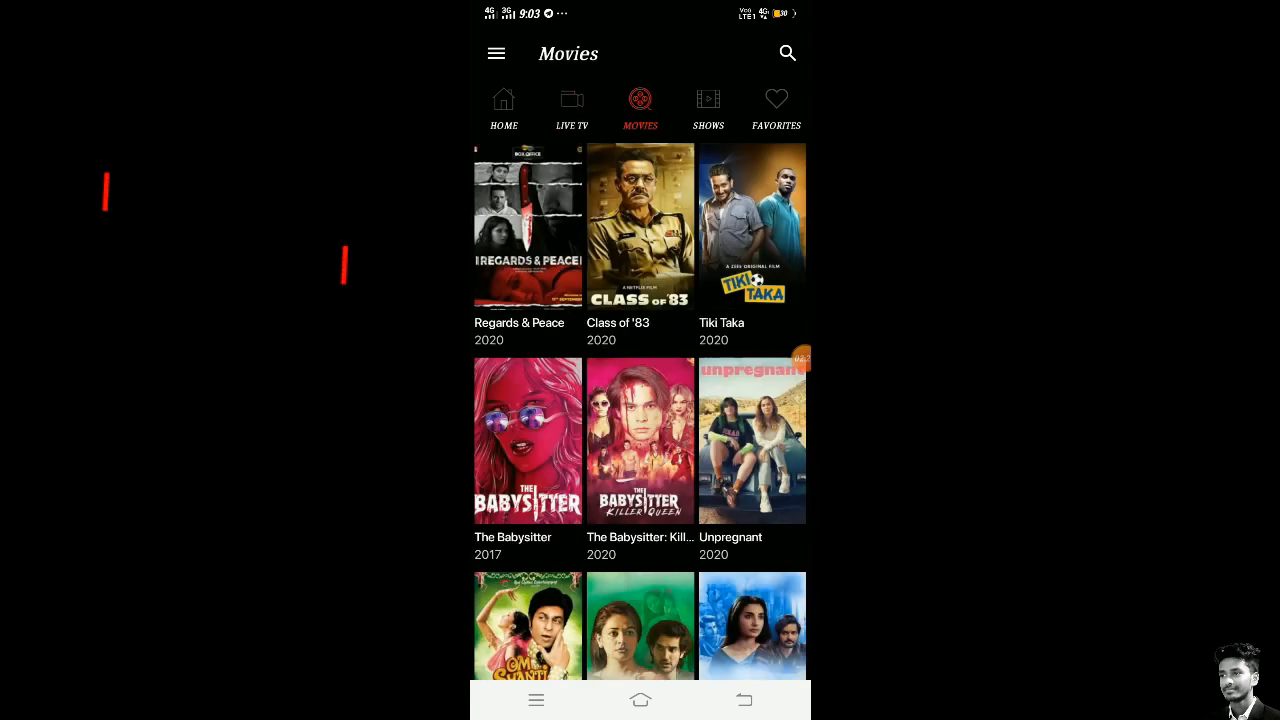
{"action": "left_click", "coordinate": [776, 105]}
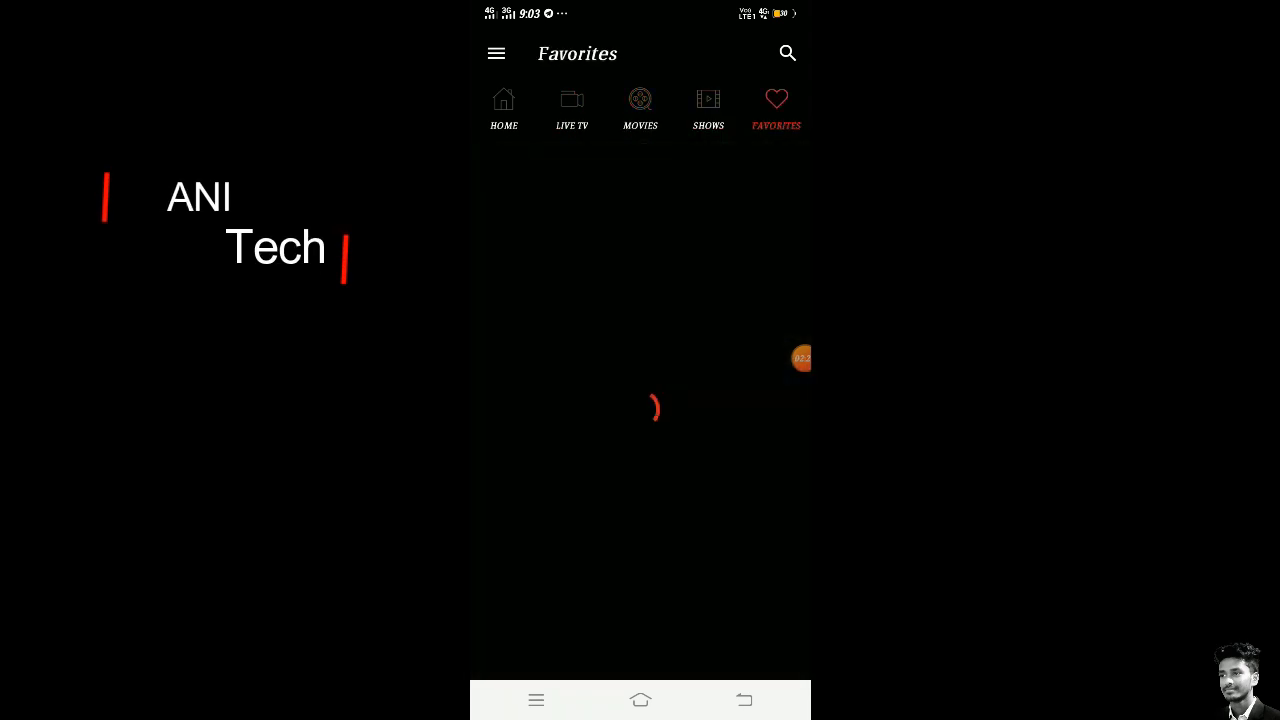
{"action": "left_click", "coordinate": [708, 108]}
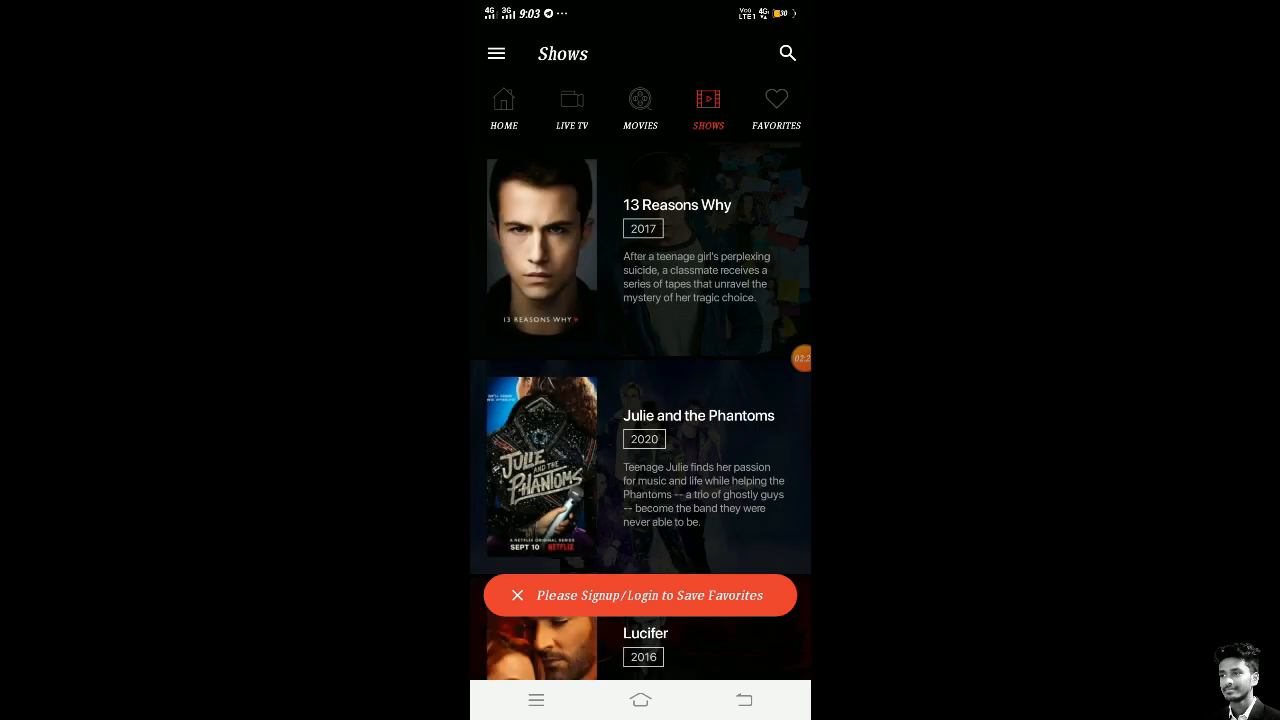